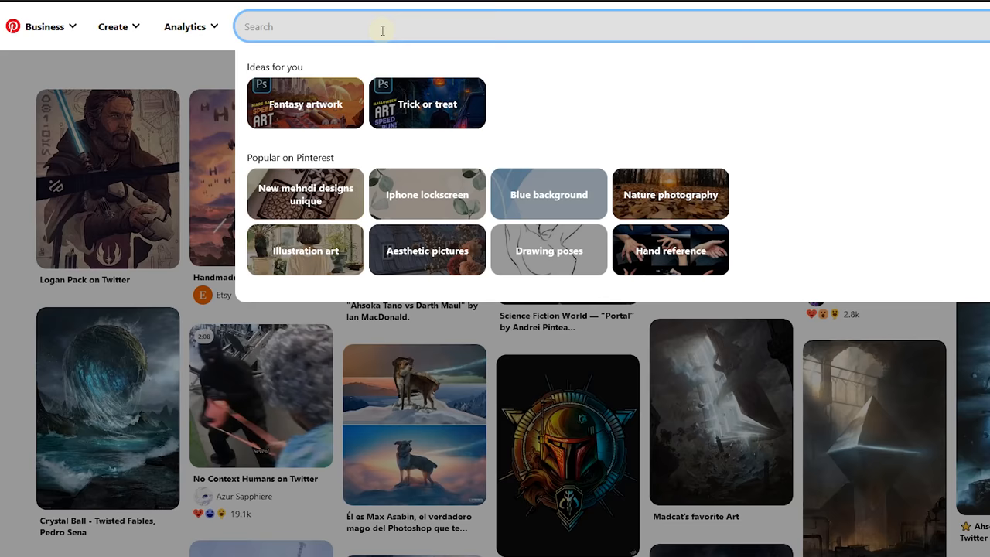
# Search Pinterest for "portrait lighting" and scroll through the reference photos.
pyautogui.write('portrait lighting')
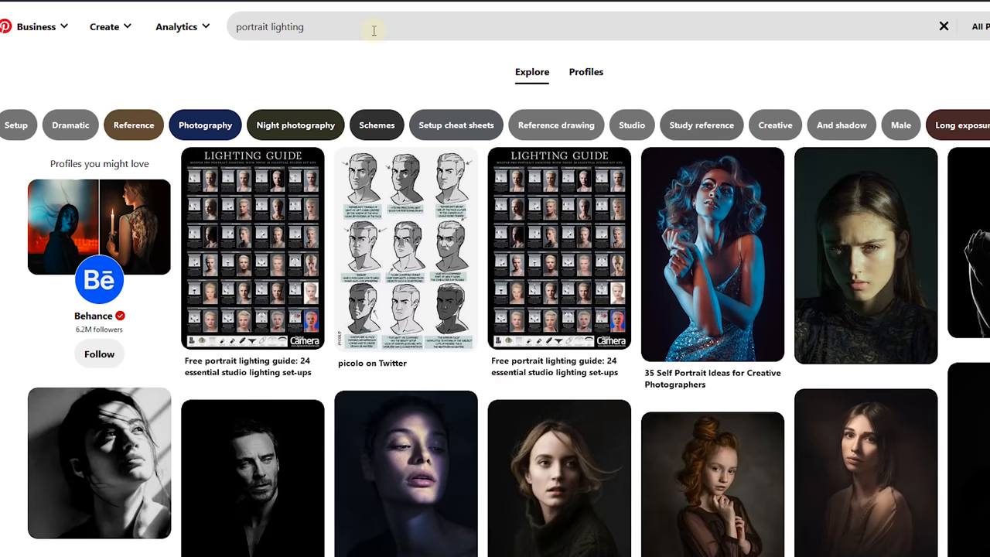
pyautogui.scroll(-3)
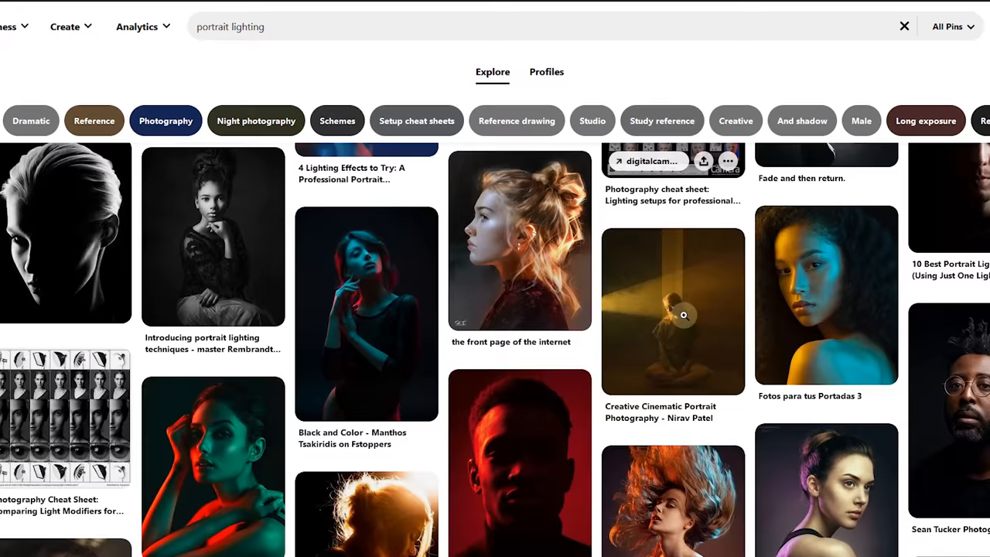
pyautogui.scroll(-3)
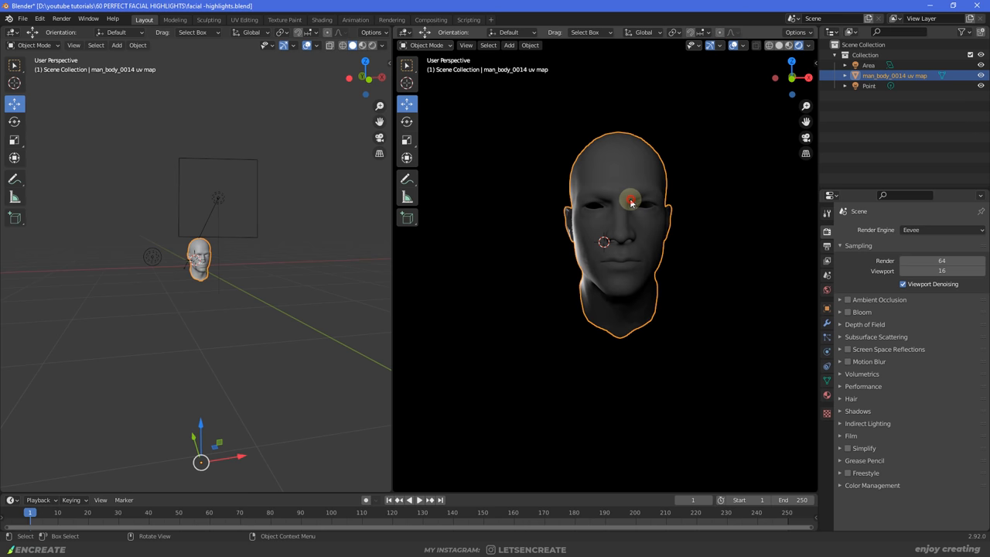
# Select the point light and move it below and beside the head for side lighting.
pyautogui.click(869, 65)
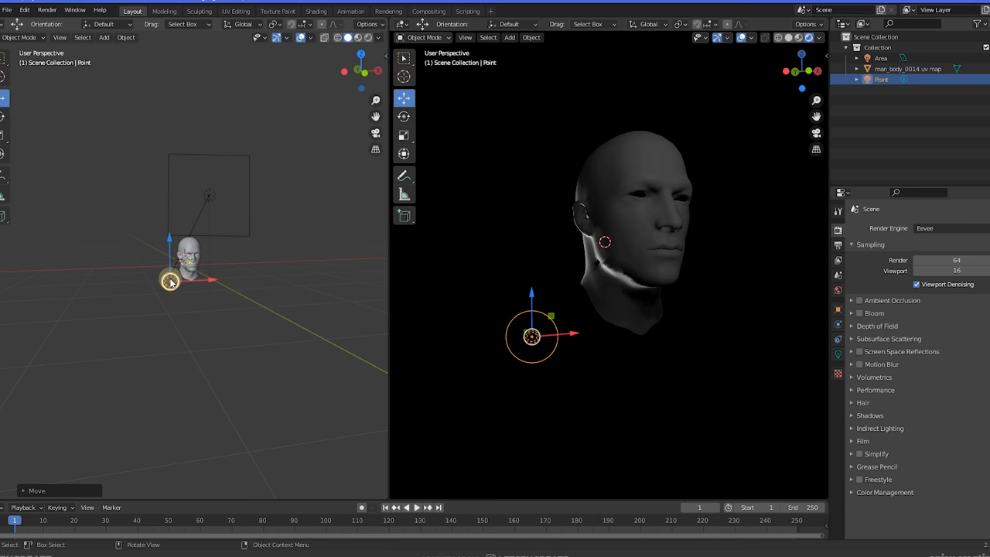
pyautogui.moveTo(531, 336); pyautogui.dragTo(628, 373)
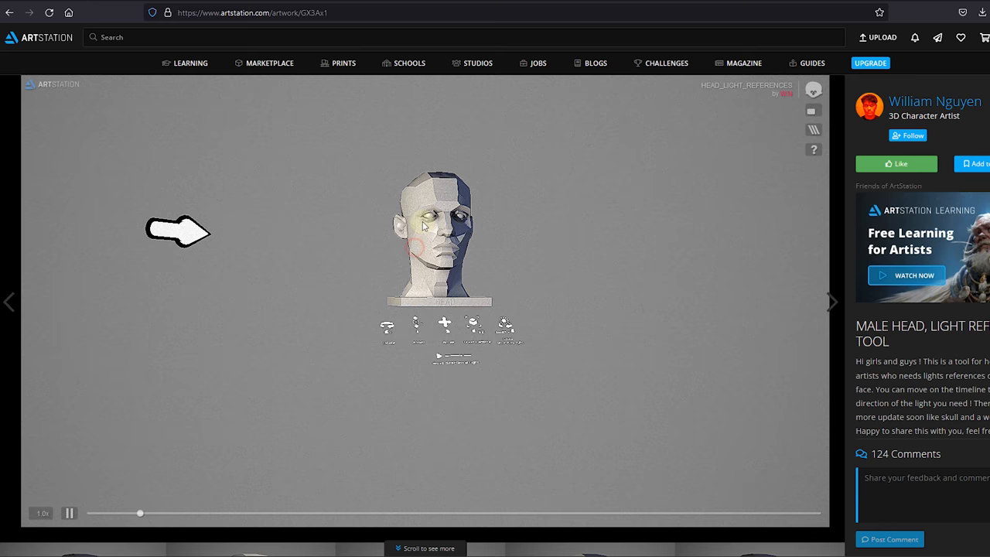
# Drag in the 3D viewer to relight the male reference head from one side.
pyautogui.moveTo(140, 512); pyautogui.dragTo(247, 512)
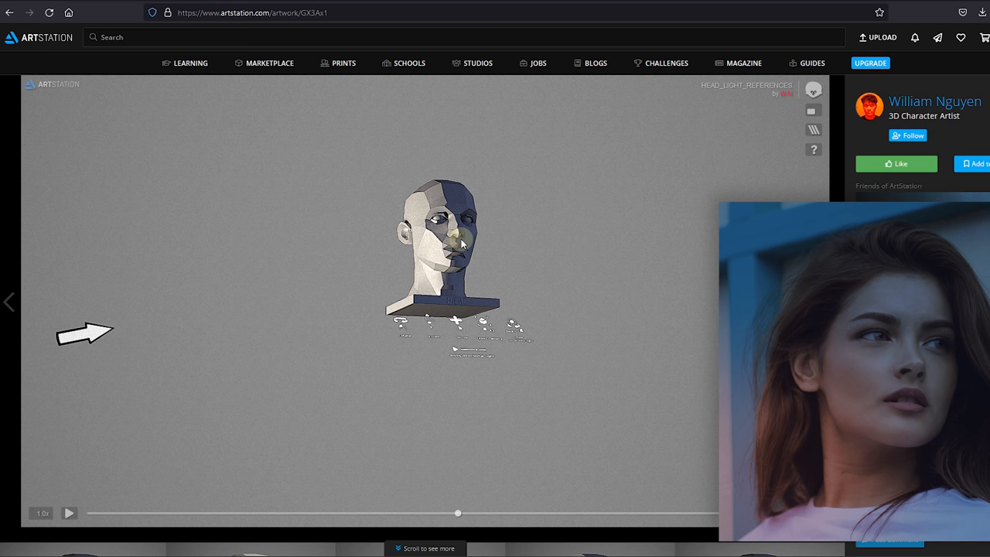
# Rotate the reference head to a new angle to study its shading.
pyautogui.moveTo(457, 513); pyautogui.dragTo(632, 513)
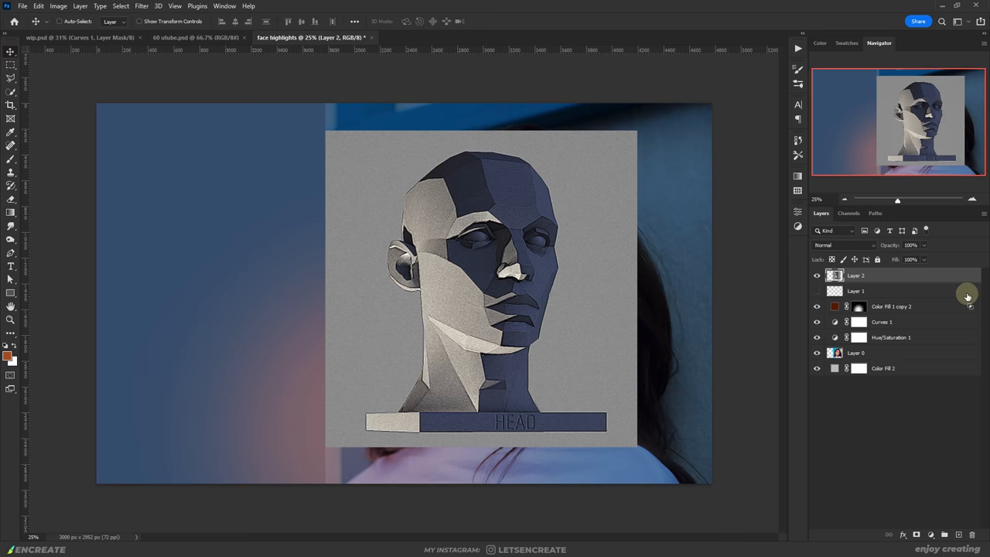
# Select the pasted head reference as Layer 2 in the Layers panel.
pyautogui.click(856, 290)
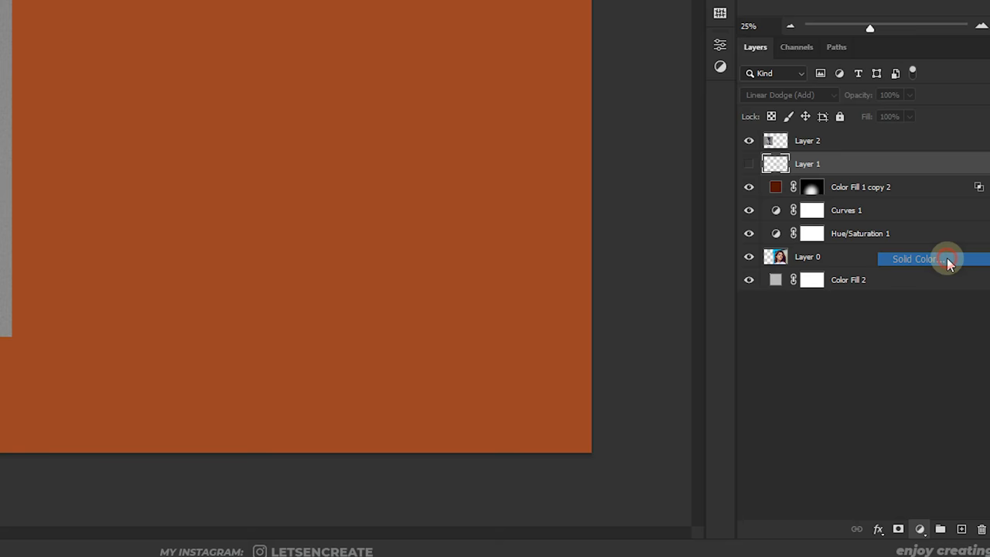
# Add a dark orange Solid Color fill layer set to Linear Dodge (Add) with a black mask.
pyautogui.click(789, 94)
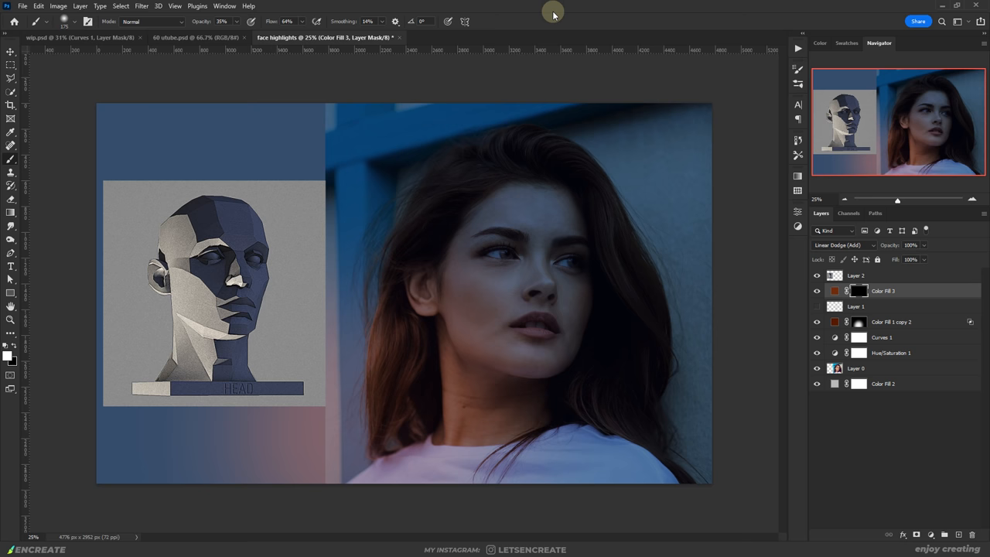
# In Brush Settings, enable Transfer with Opacity and Flow Jitter controlled by Pen Pressure.
pyautogui.click(83, 21)
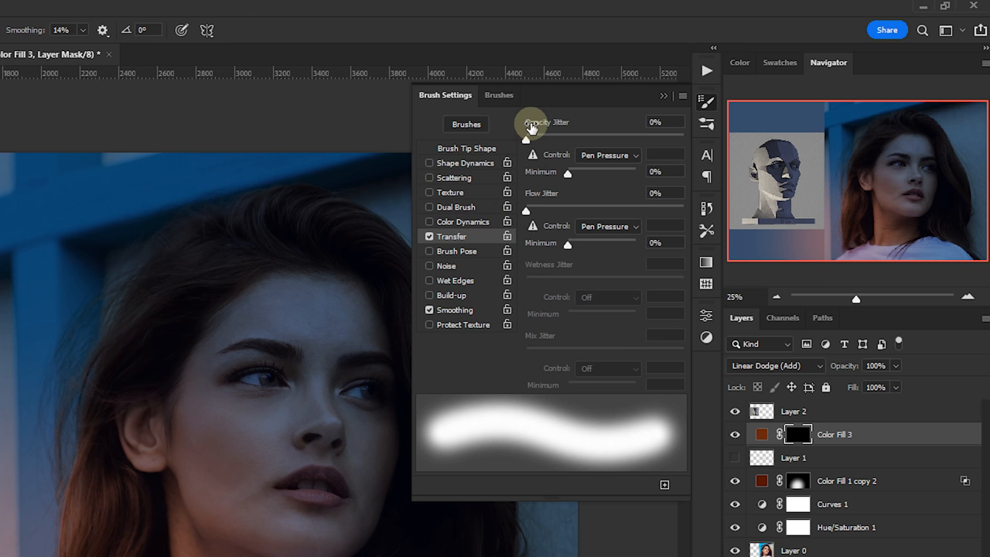
pyautogui.moveTo(584, 155)
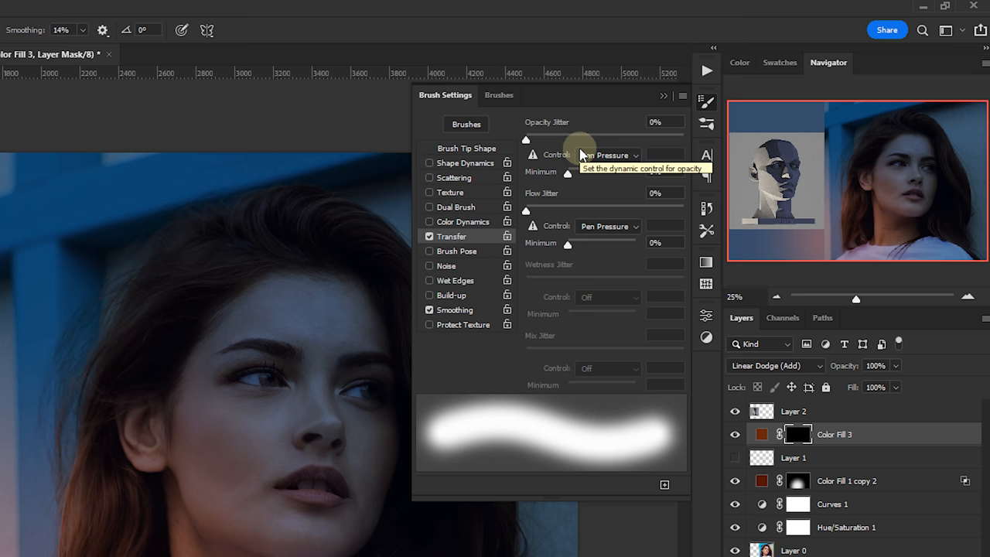
pyautogui.click(607, 155)
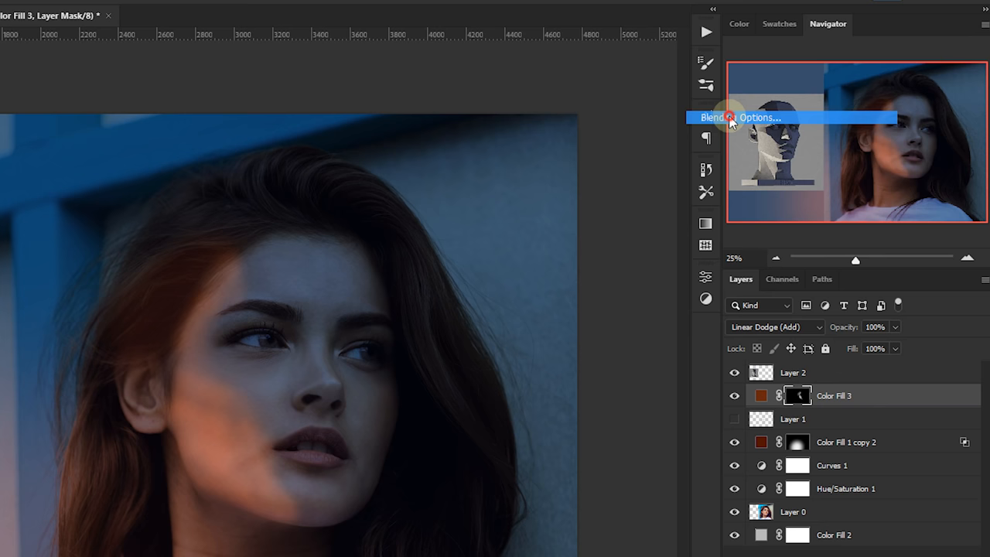
# In Blending Options, split the Underlying Layer black Blend If slider at 0/20.
pyautogui.click(739, 116)
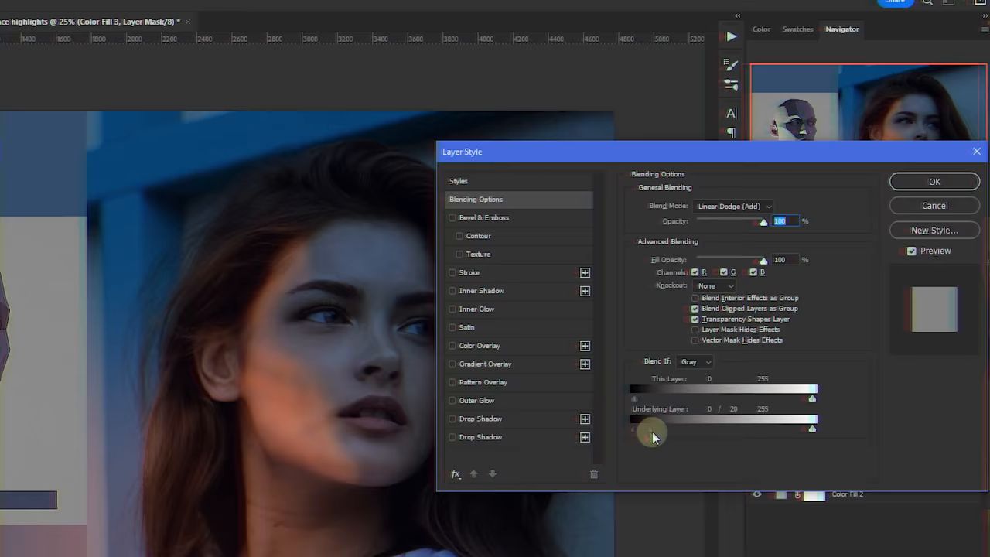
pyautogui.click(933, 181)
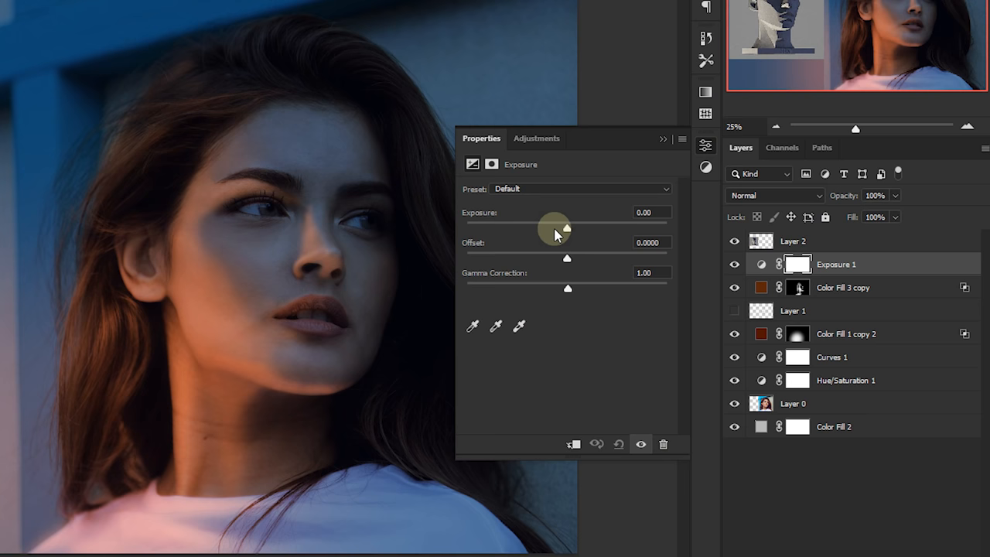
# Select the Exposure layer's mask and invert it to fully black.
pyautogui.click(797, 264)
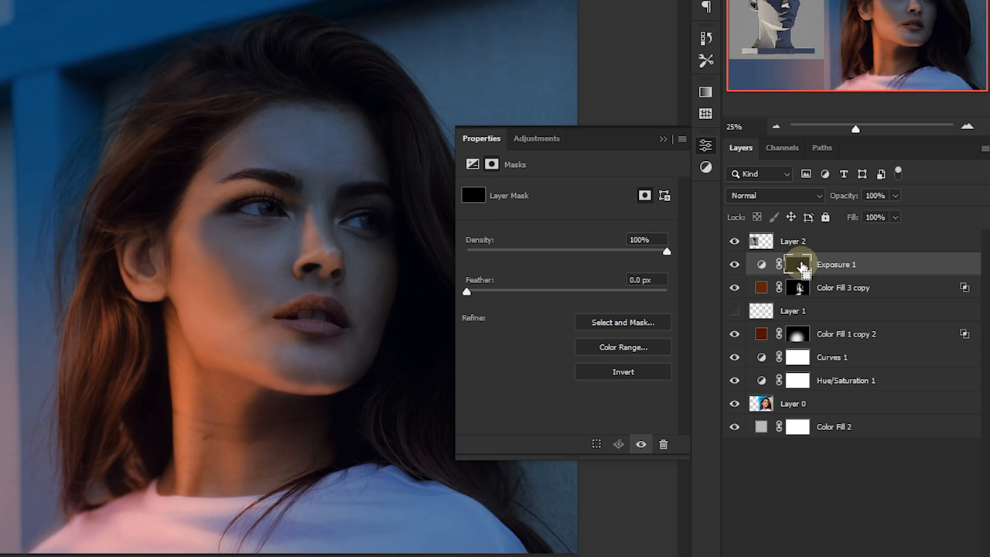